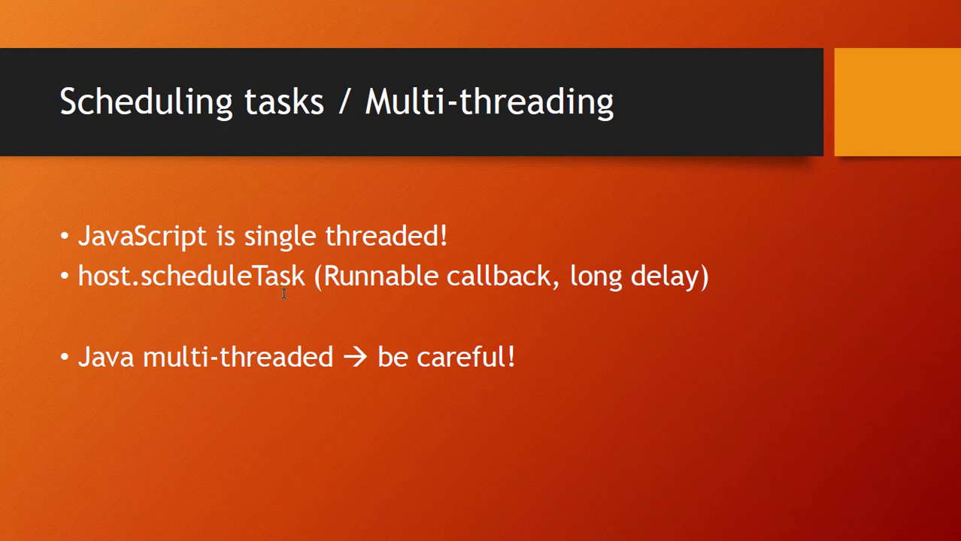
pyautogui.moveTo(377, 294)
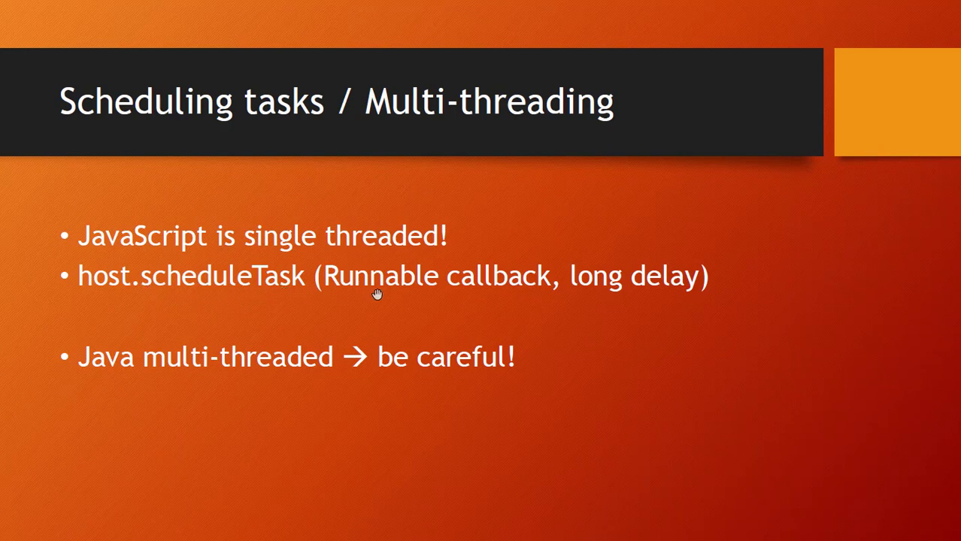
pyautogui.moveTo(439, 316)
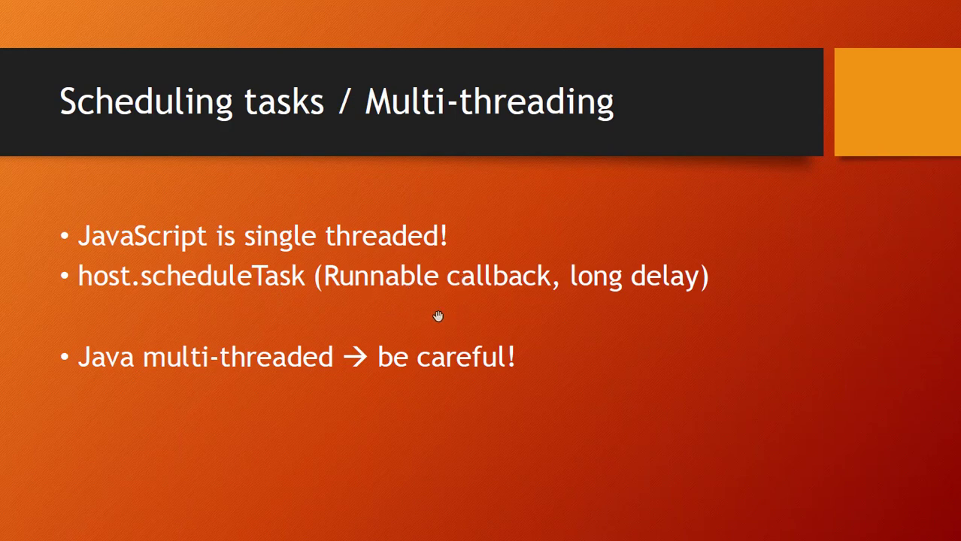
pyautogui.moveTo(654, 303)
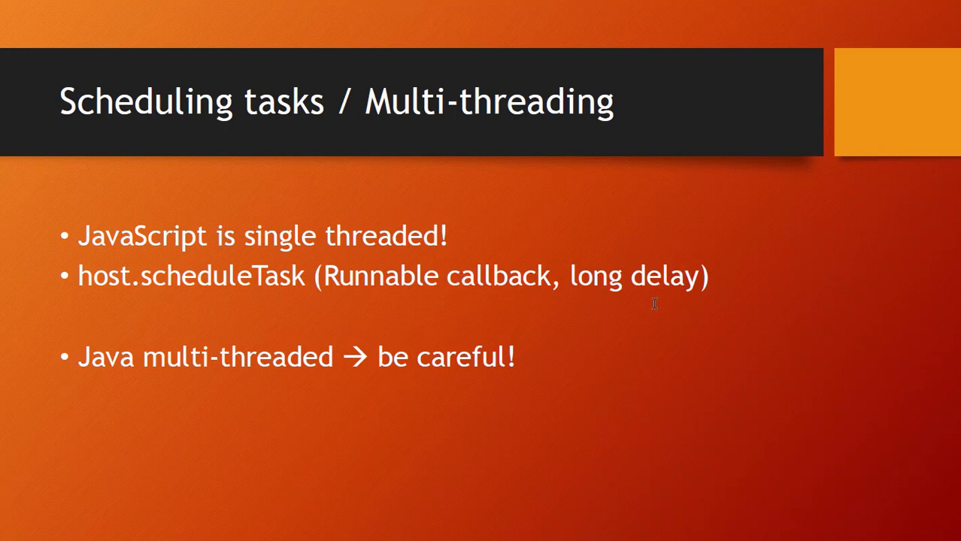
pyautogui.moveTo(621, 310)
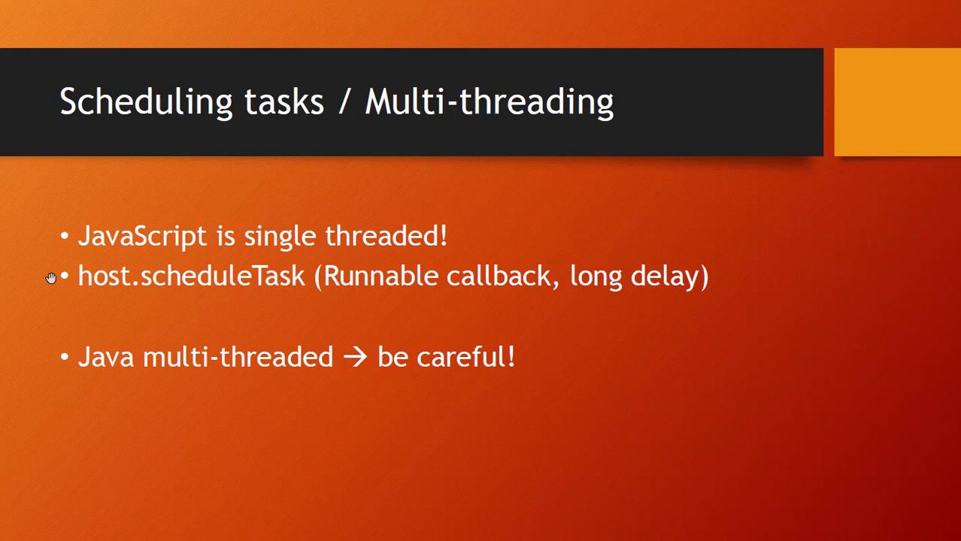
pyautogui.moveTo(321, 297)
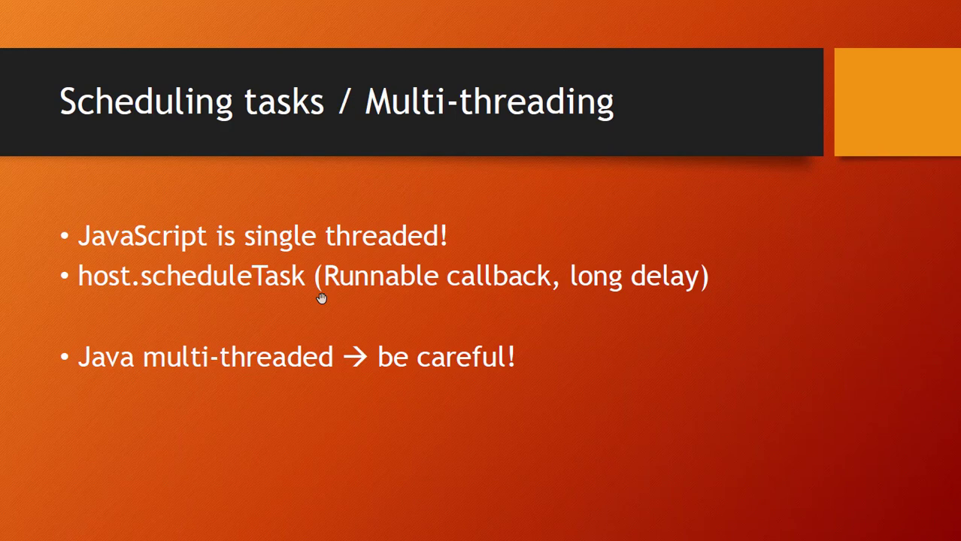
pyautogui.moveTo(491, 305)
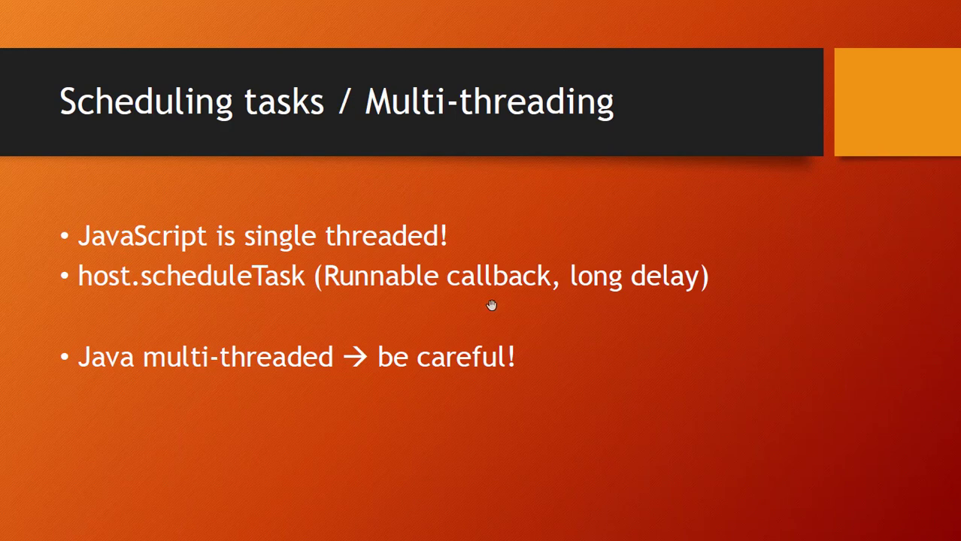
pyautogui.moveTo(460, 294)
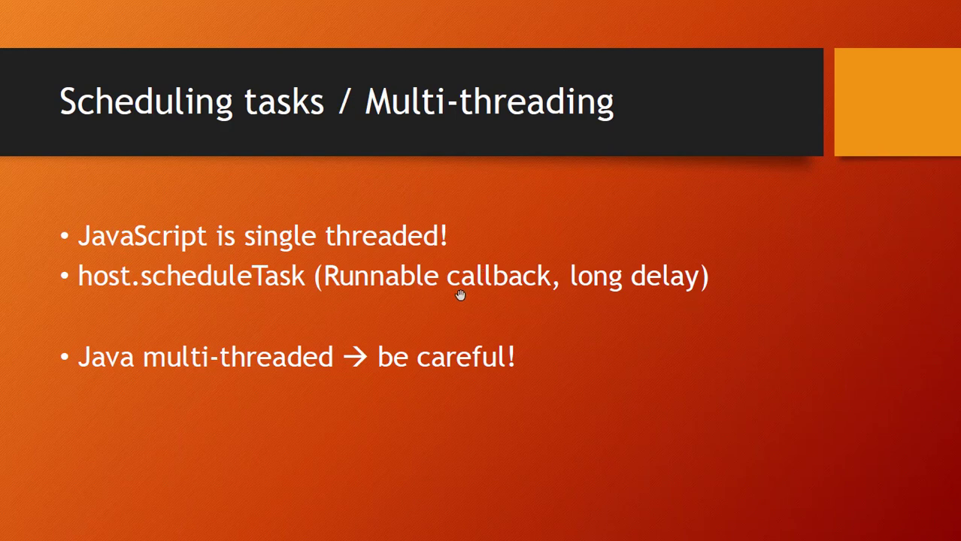
pyautogui.moveTo(485, 294)
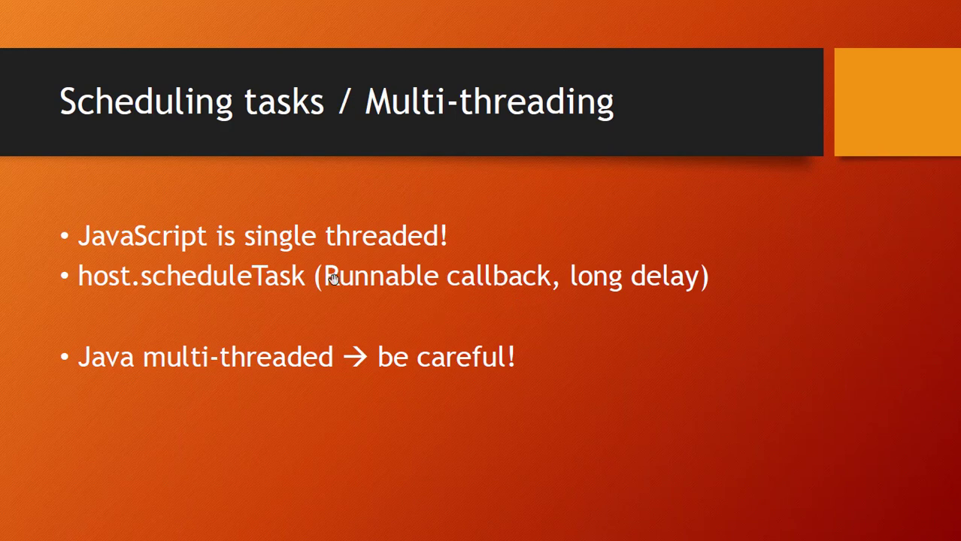
pyautogui.moveTo(402, 296)
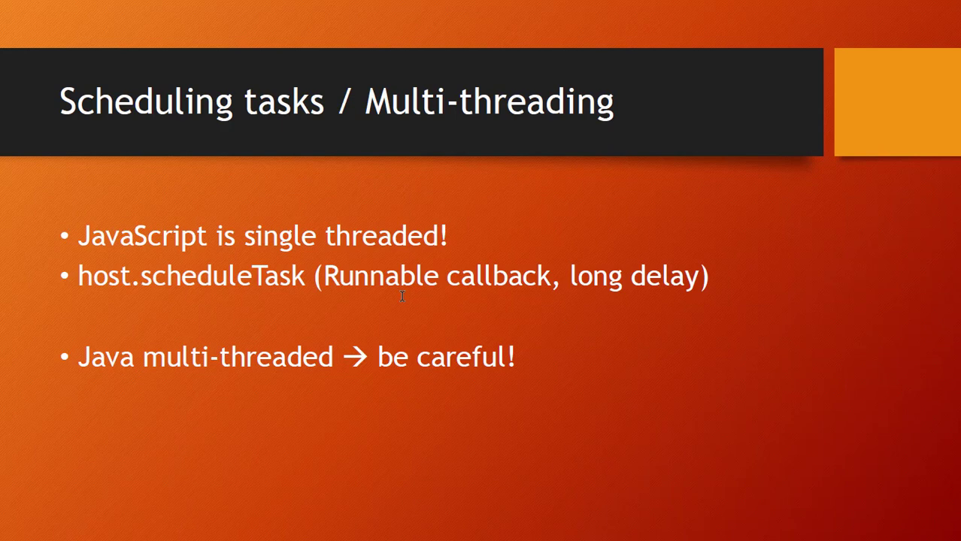
pyautogui.moveTo(44, 293)
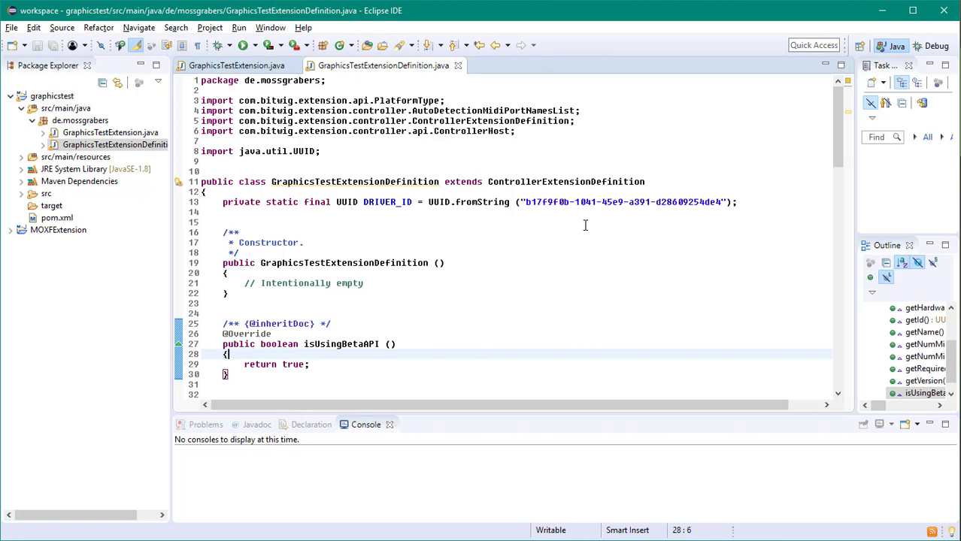
pyautogui.moveTo(483, 263)
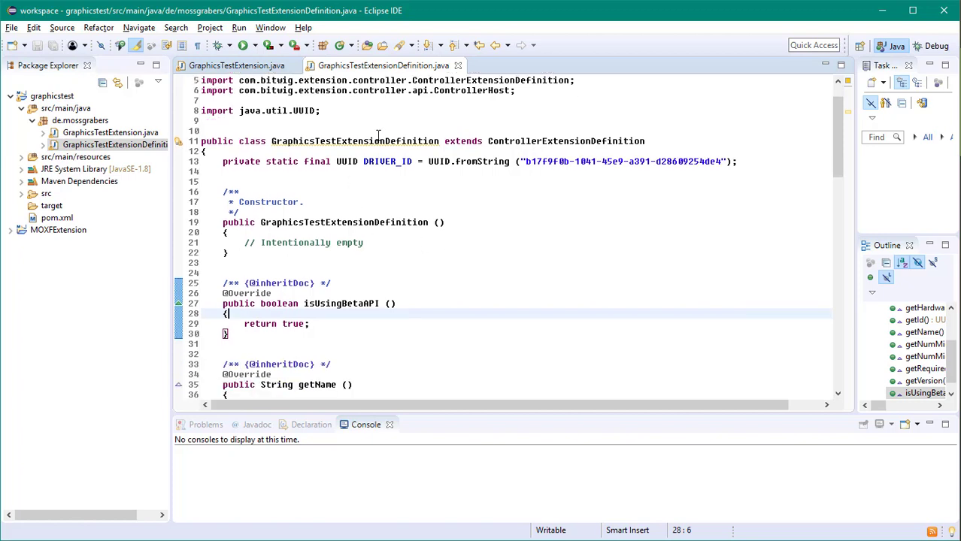
# Expand the Ableton Push 2 entry to show DrivenByMoss v11.03 flagged beta.
pyautogui.doubleClick(355, 142)
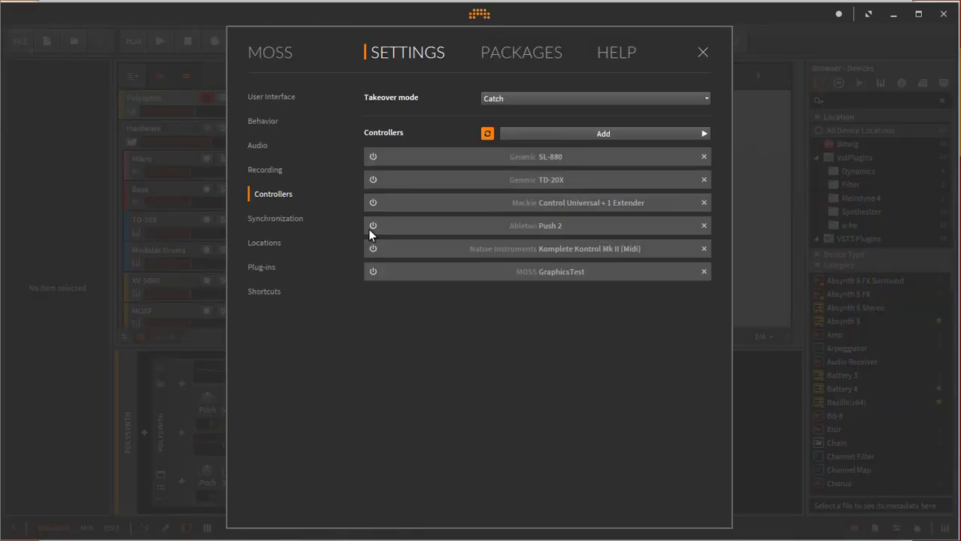
pyautogui.click(535, 225)
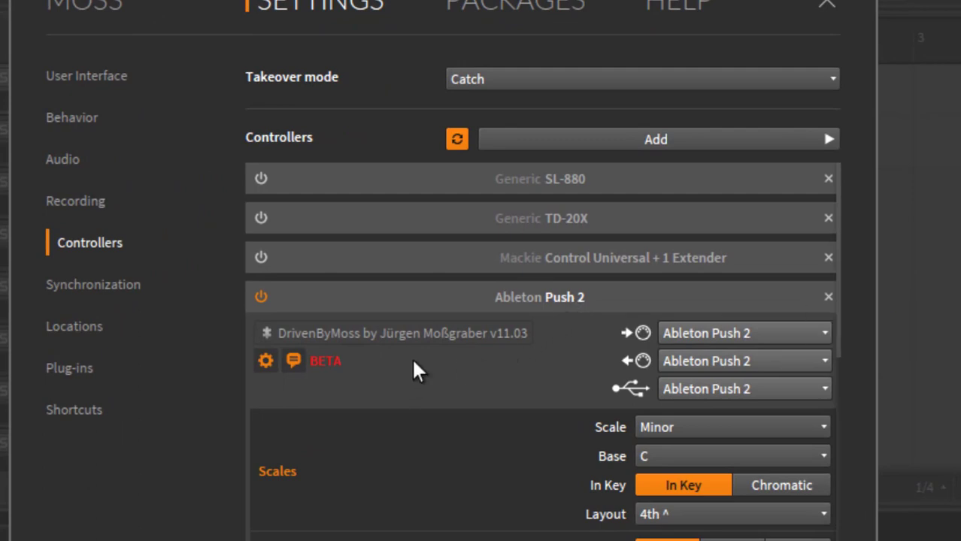
pyautogui.moveTo(335, 380)
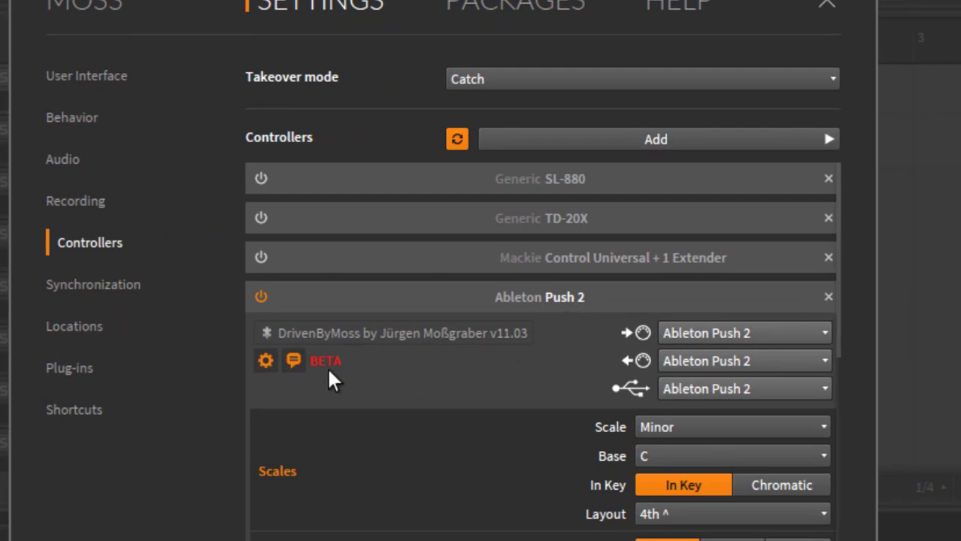
pyautogui.moveTo(312, 383)
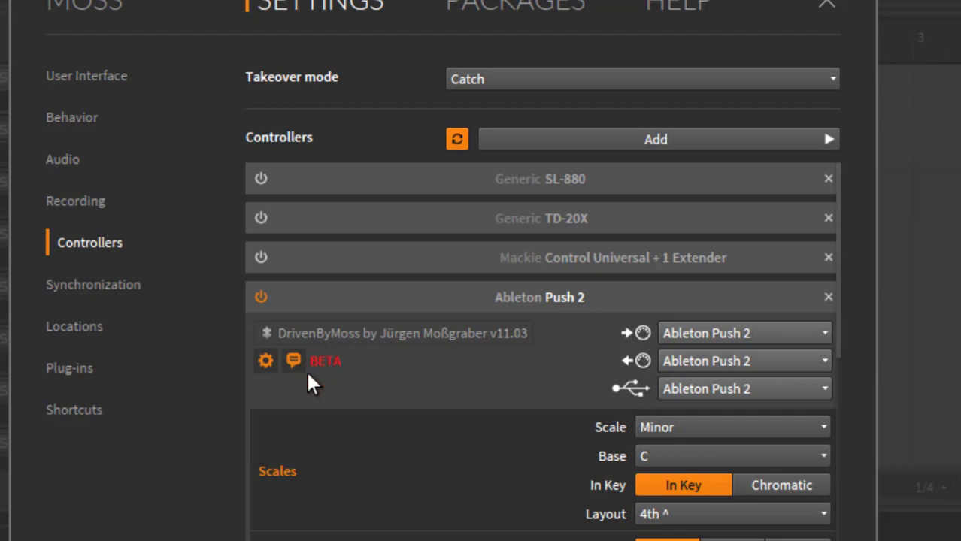
pyautogui.moveTo(387, 376)
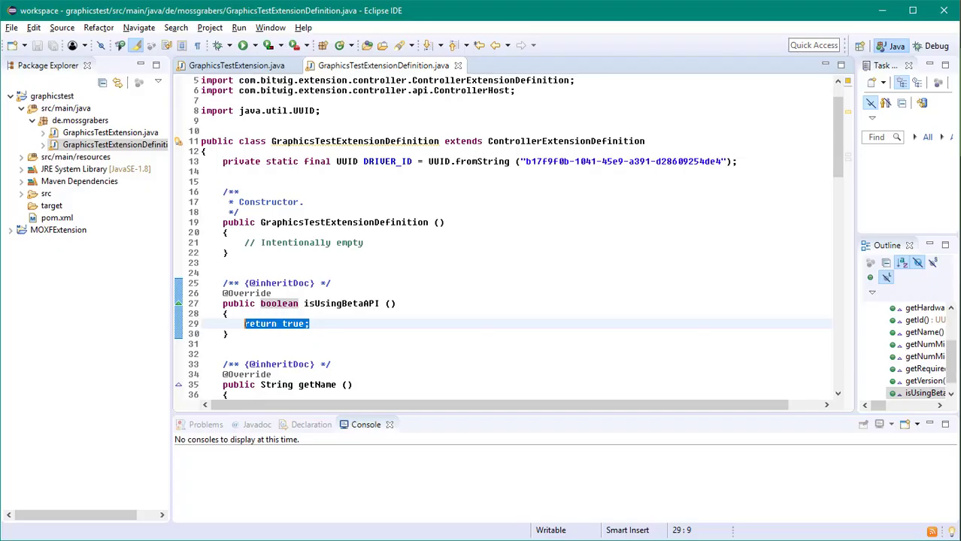
# In GraphicsTestExtension.java, highlight host, the 200×200 createBitmap call and display window title lines.
pyautogui.click(236, 65)
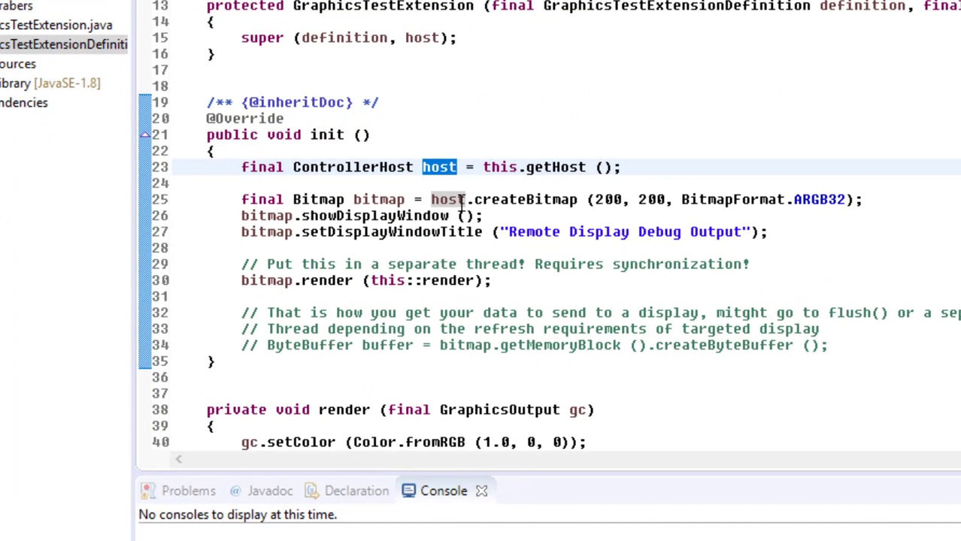
pyautogui.doubleClick(525, 200)
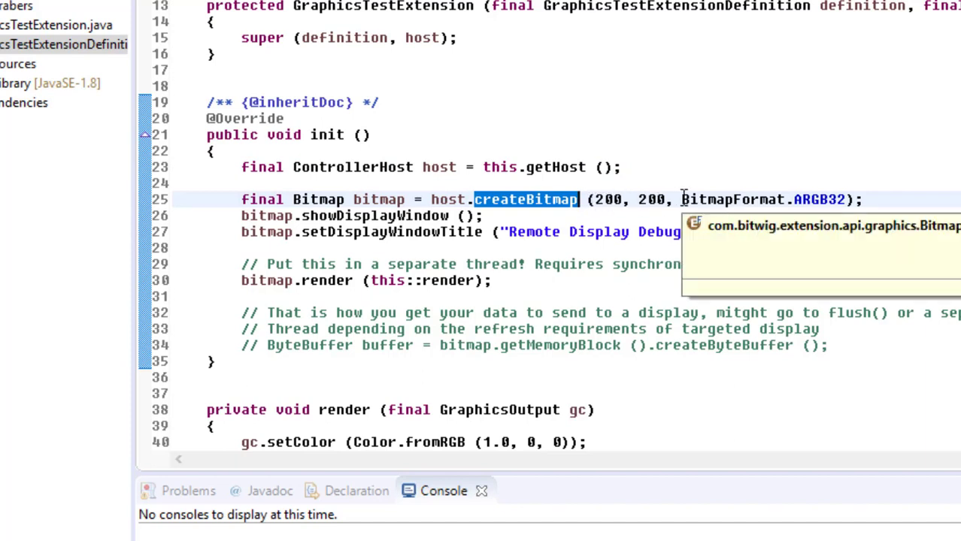
pyautogui.moveTo(769, 167)
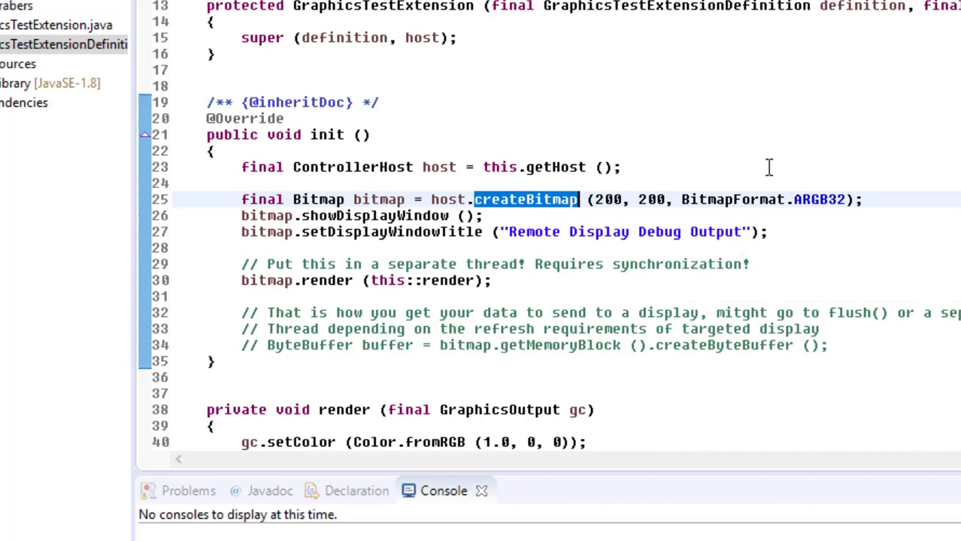
pyautogui.doubleClick(734, 199)
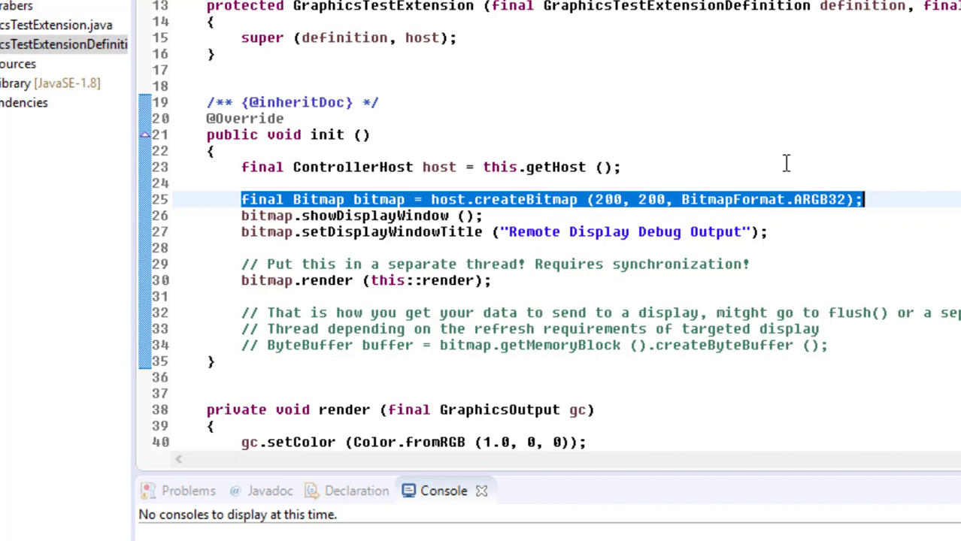
pyautogui.click(361, 216)
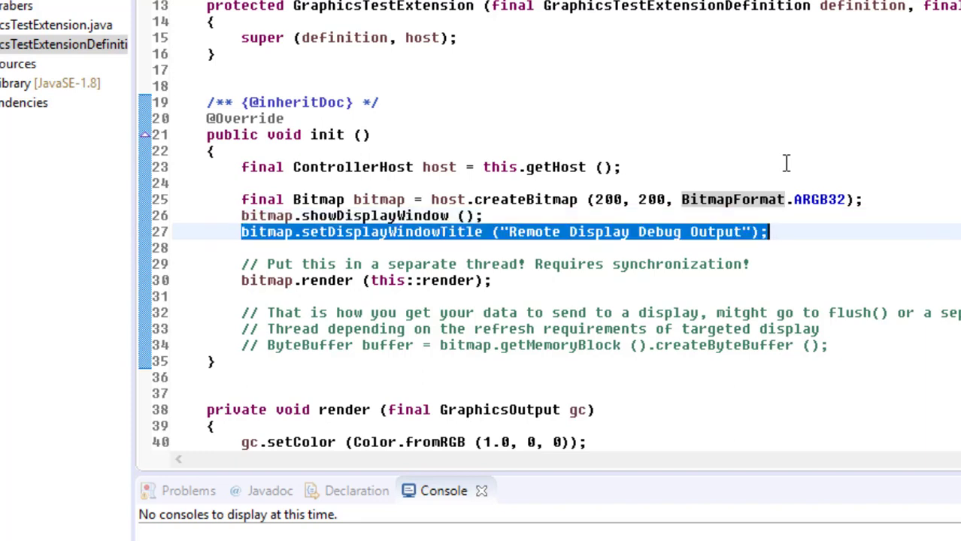
pyautogui.click(173, 248)
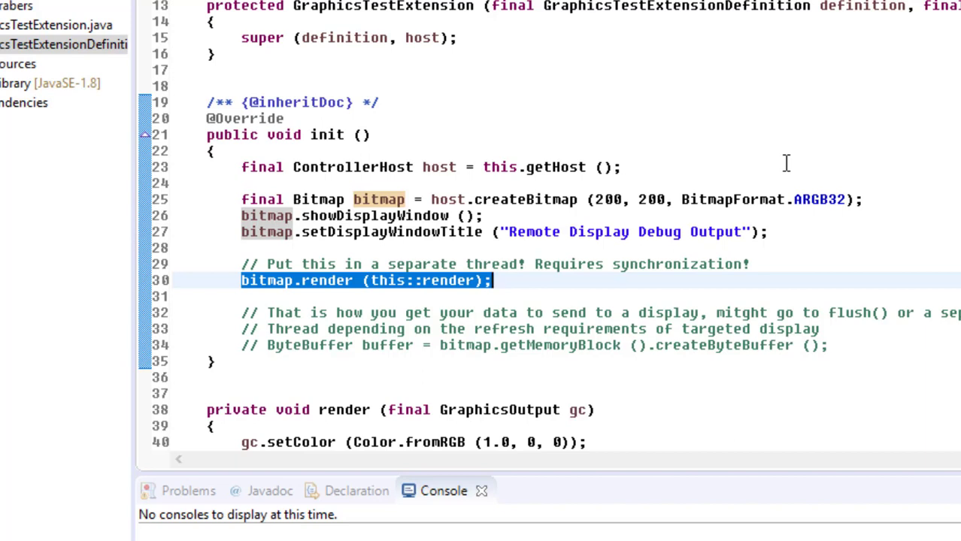
pyautogui.moveTo(332, 292)
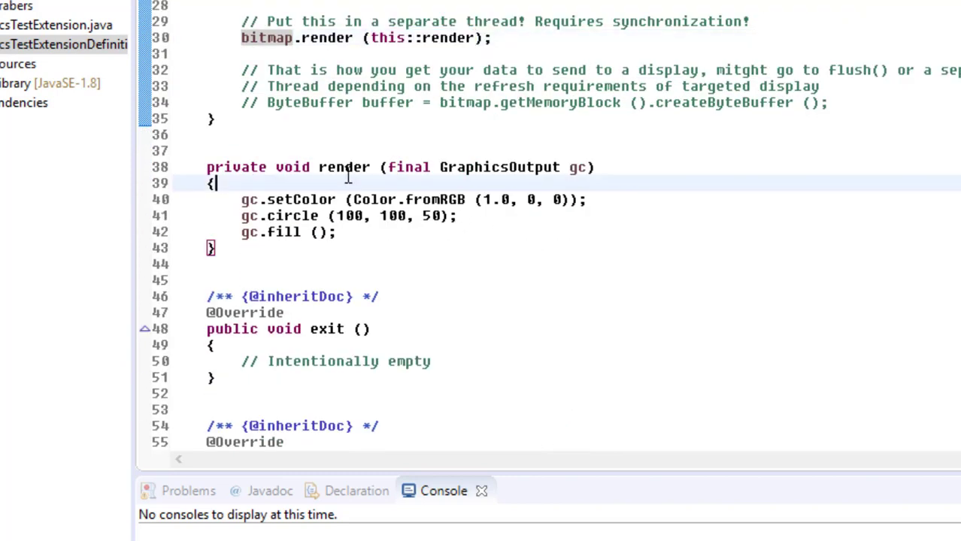
pyautogui.doubleClick(344, 167)
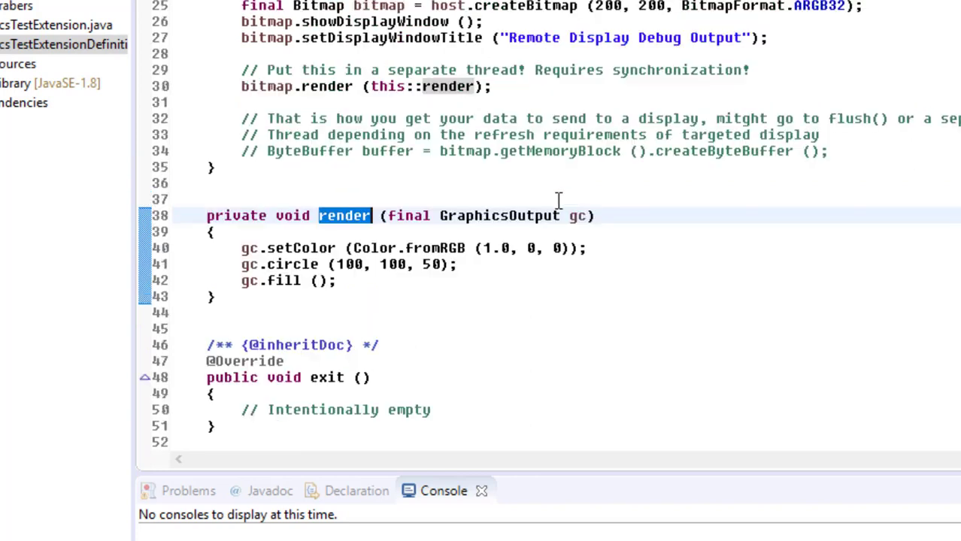
pyautogui.doubleClick(499, 216)
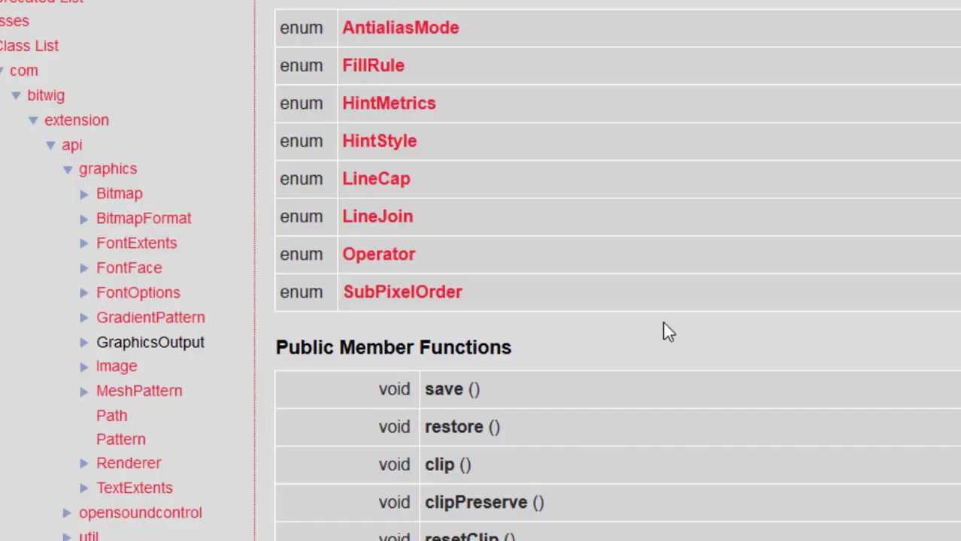
pyautogui.moveTo(687, 280)
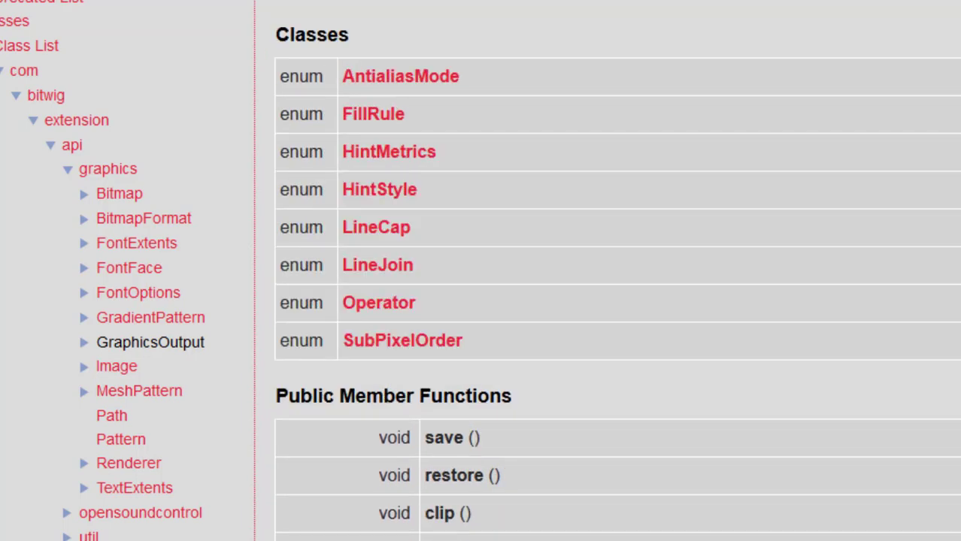
pyautogui.scroll(-3)
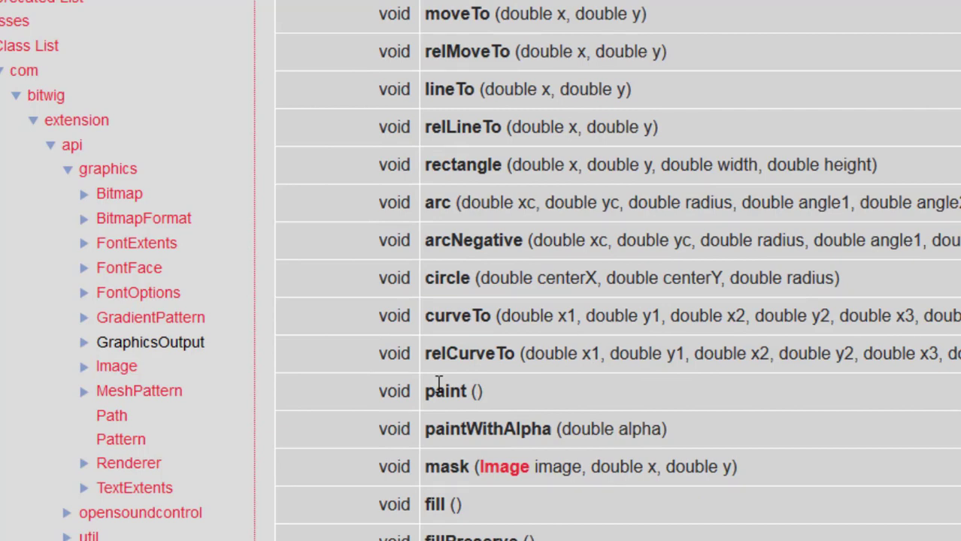
pyautogui.moveTo(560, 397)
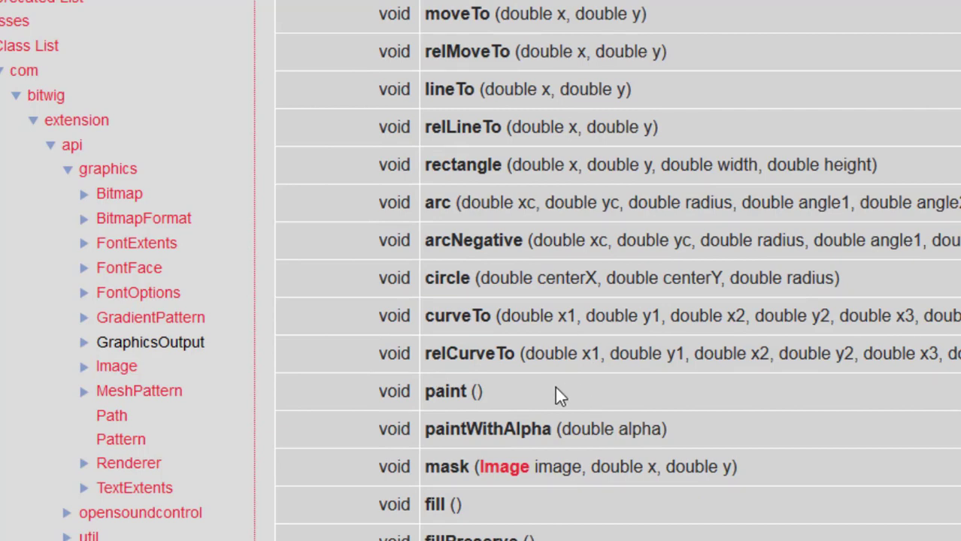
pyautogui.moveTo(500, 80)
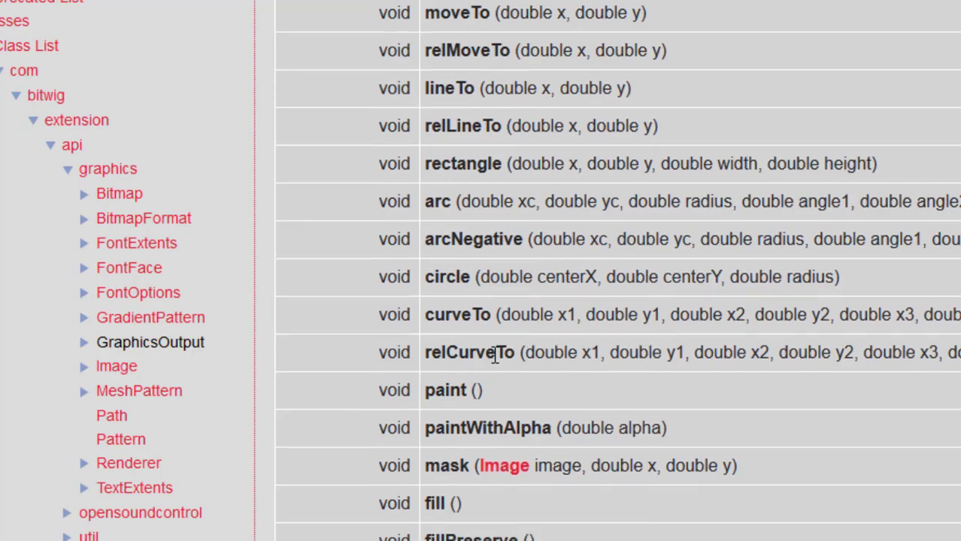
pyautogui.scroll(-3)
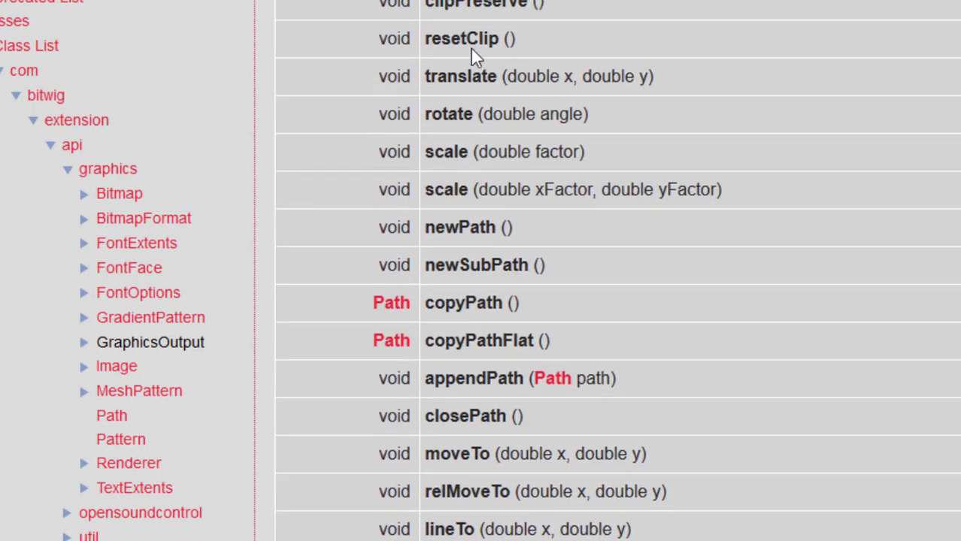
pyautogui.scroll(3)
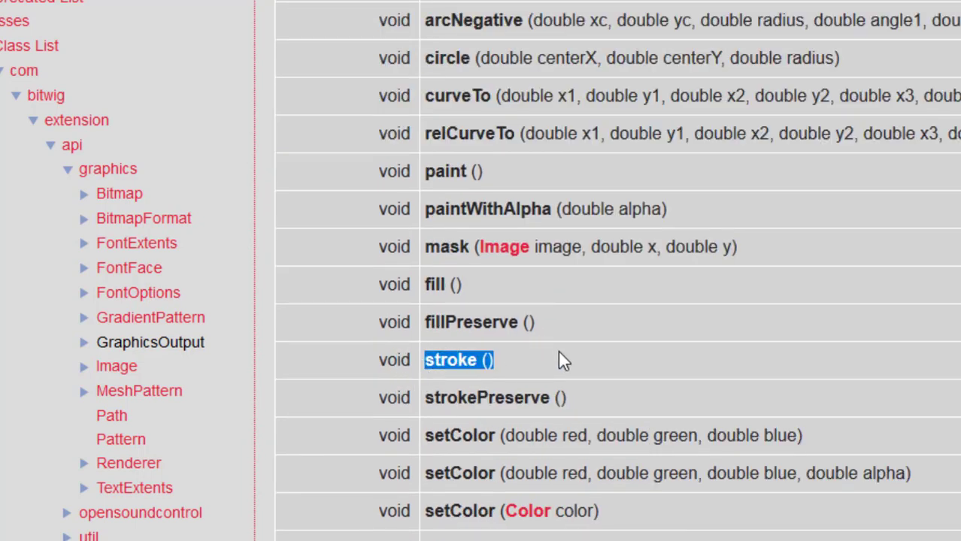
pyautogui.moveTo(605, 363)
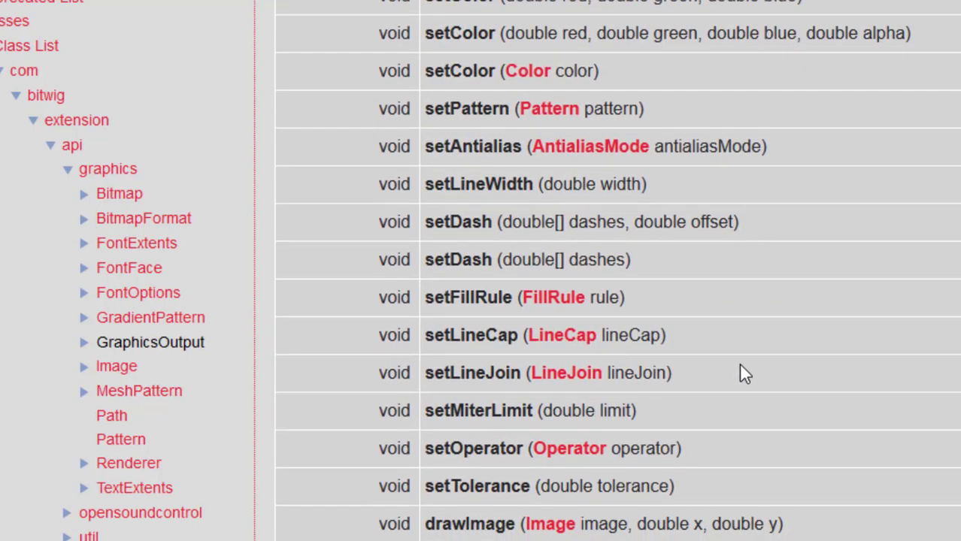
pyautogui.scroll(-3)
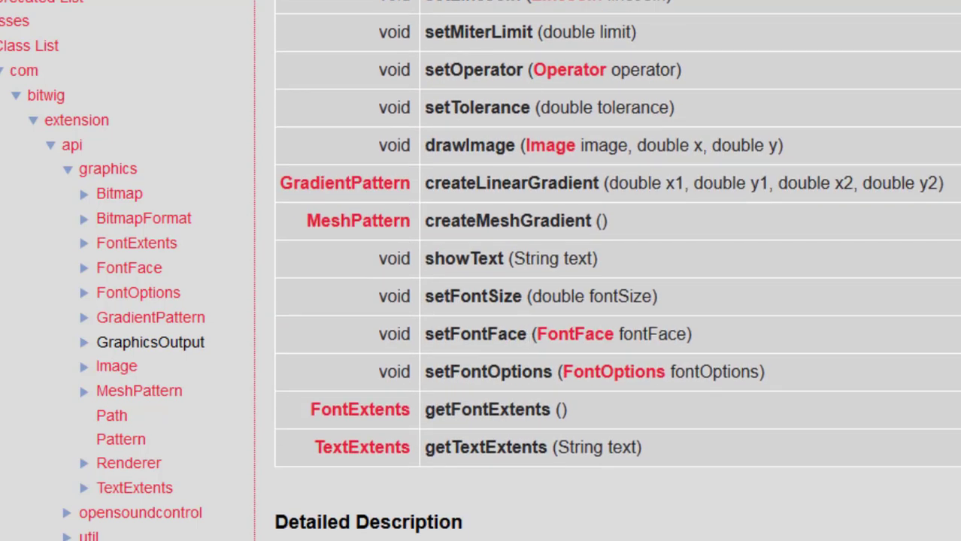
pyautogui.scroll(-3)
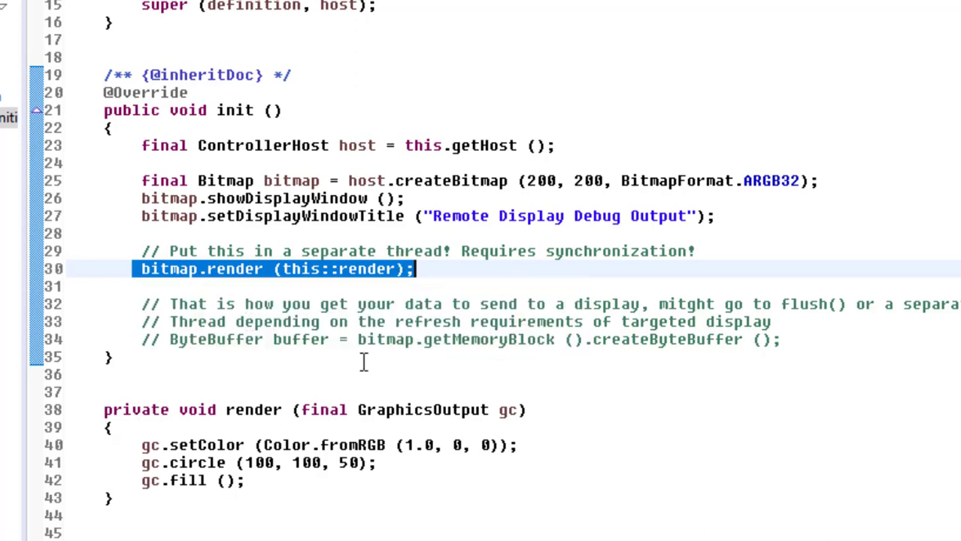
pyautogui.doubleClick(371, 339)
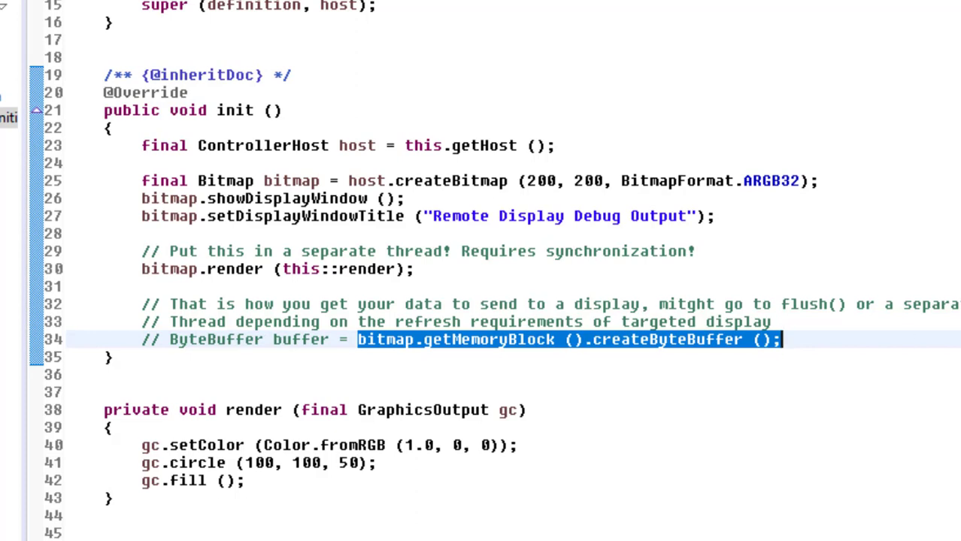
pyautogui.moveTo(684, 314)
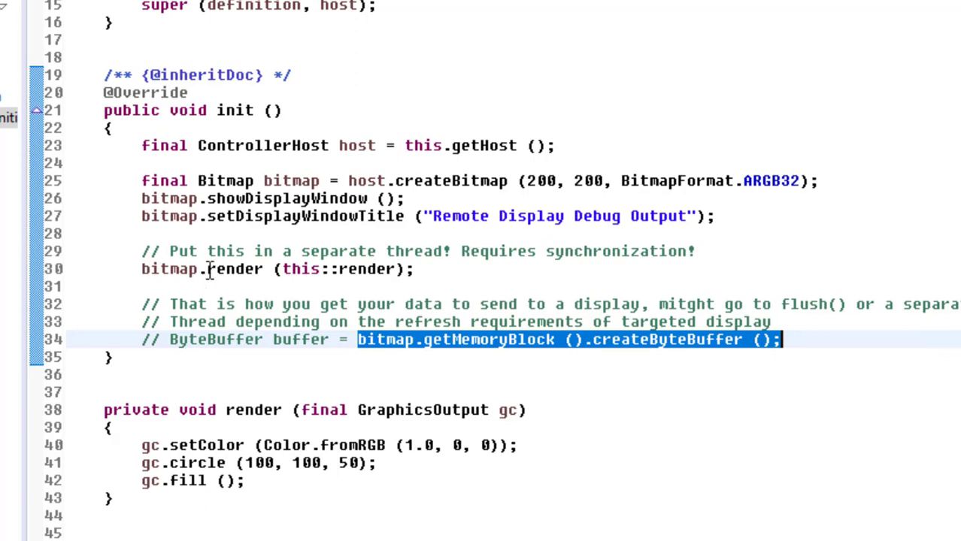
pyautogui.moveTo(455, 363)
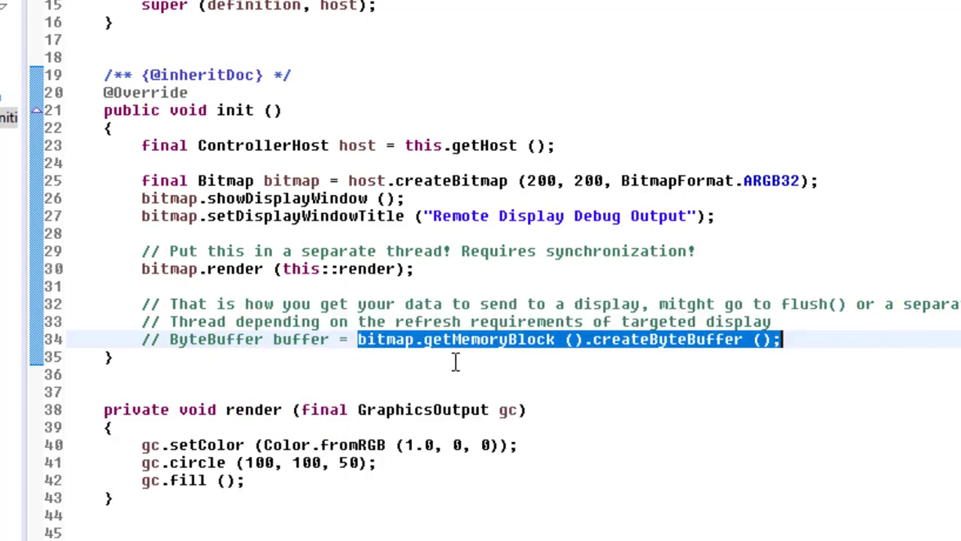
pyautogui.moveTo(549, 370)
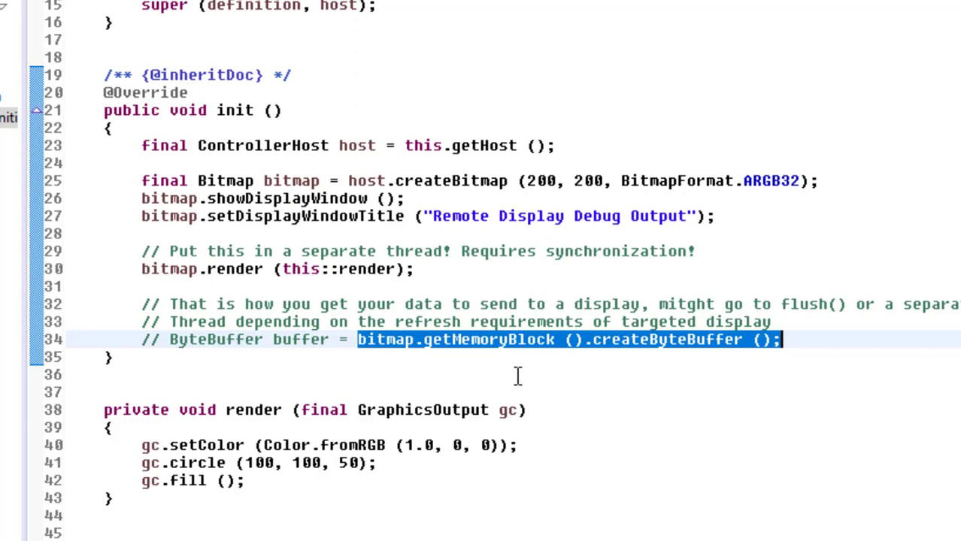
pyautogui.scroll(-3)
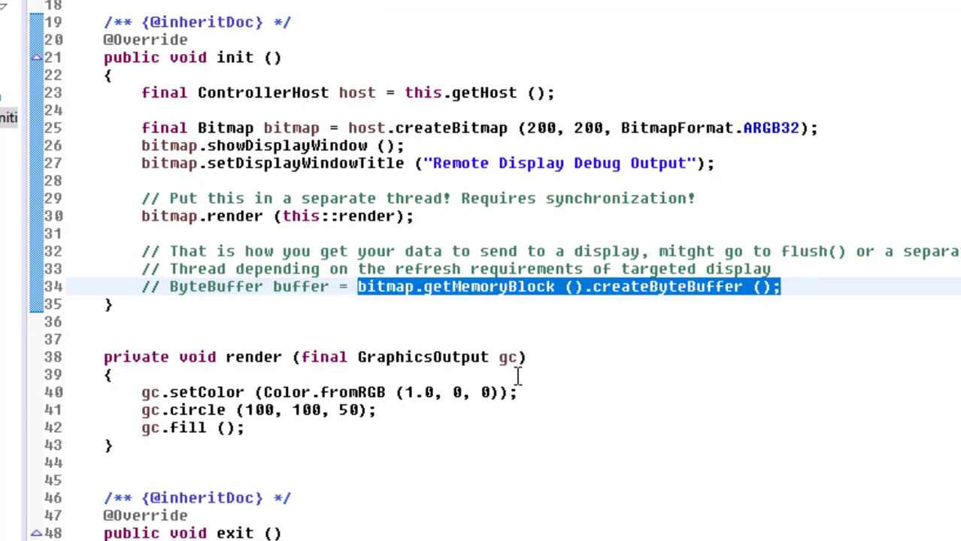
pyautogui.scroll(-3)
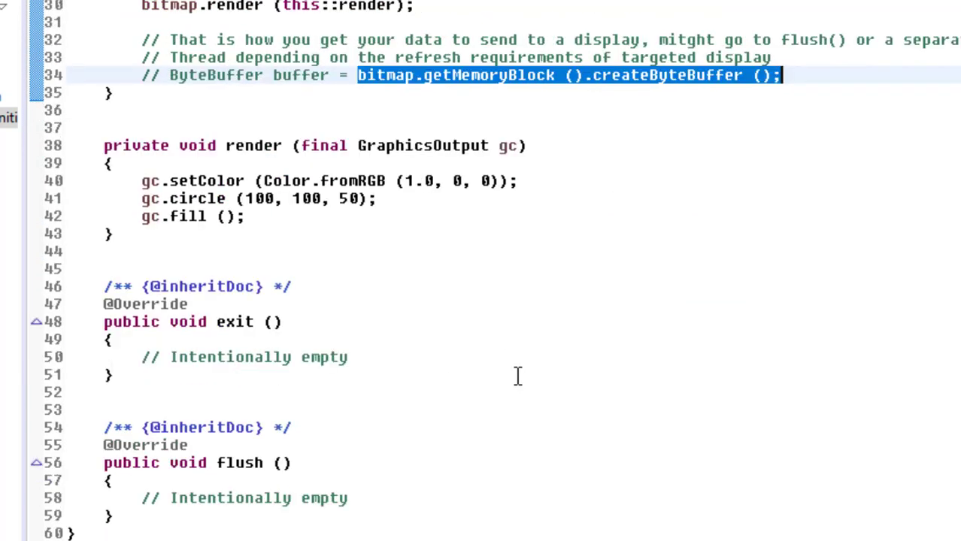
pyautogui.moveTo(77, 482)
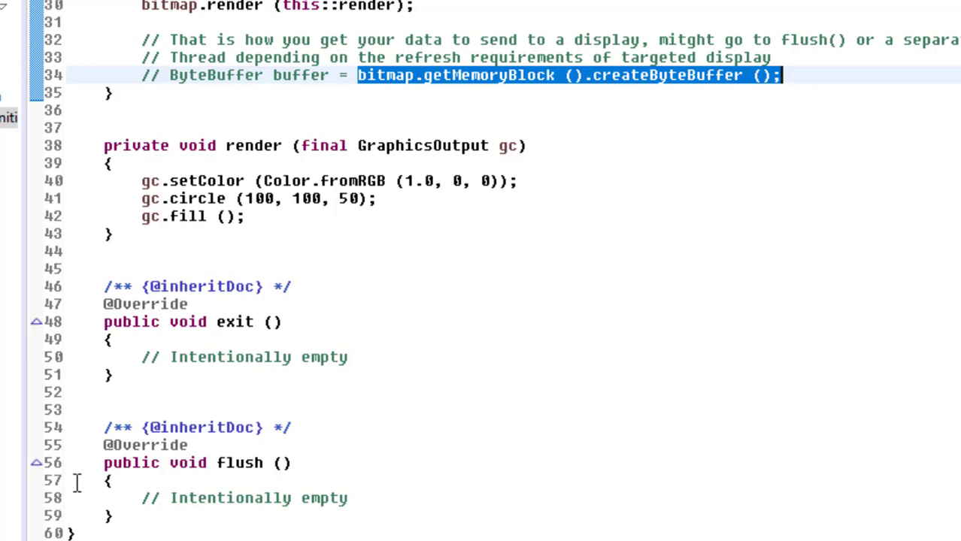
pyautogui.moveTo(230, 520)
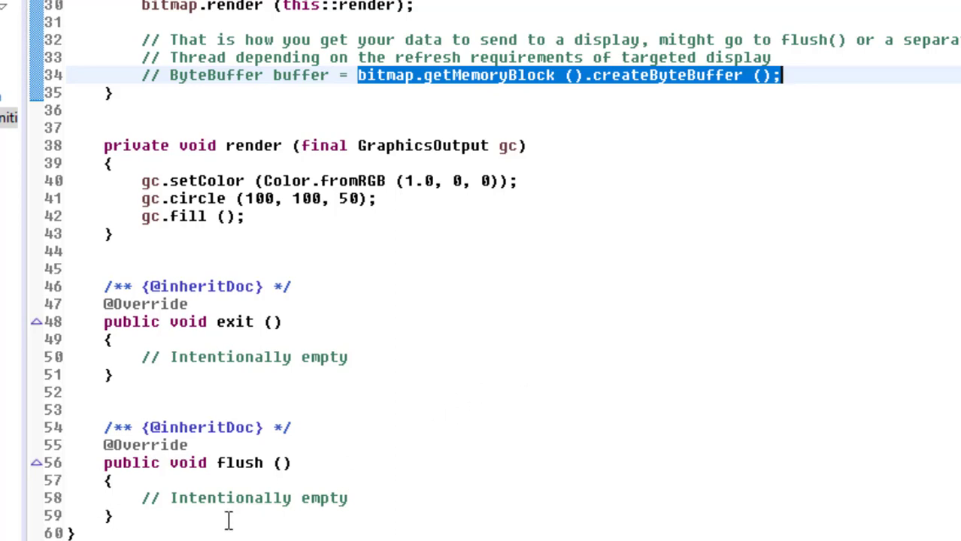
pyautogui.moveTo(500, 461)
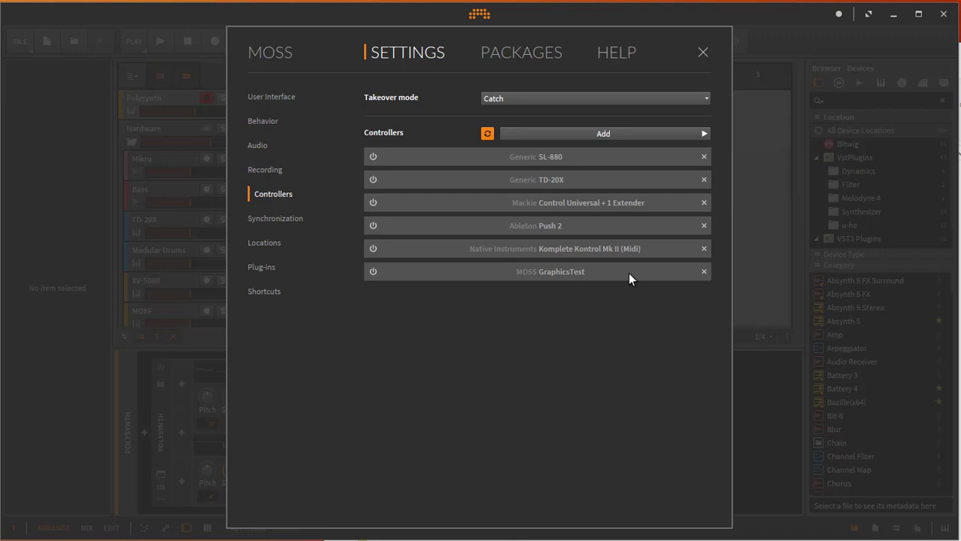
pyautogui.moveTo(386, 315)
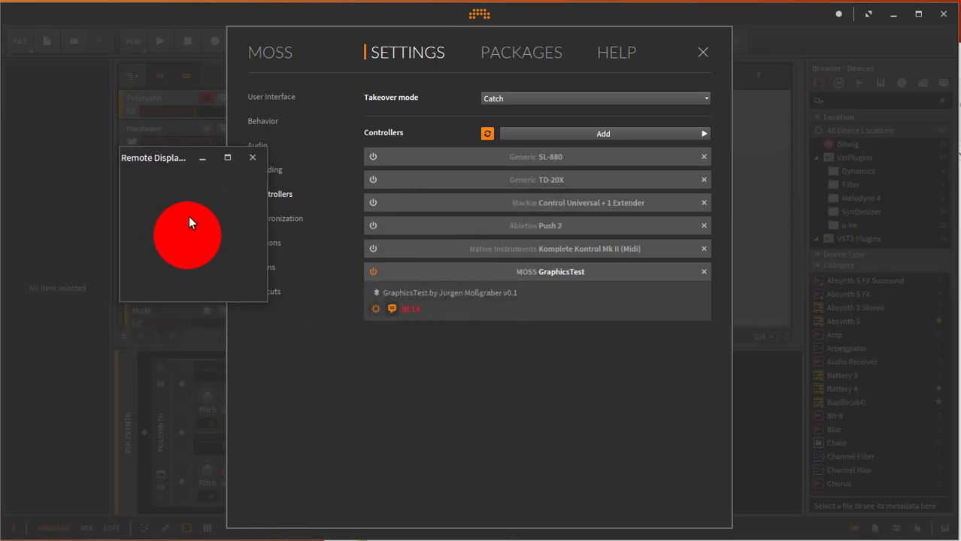
pyautogui.moveTo(233, 186)
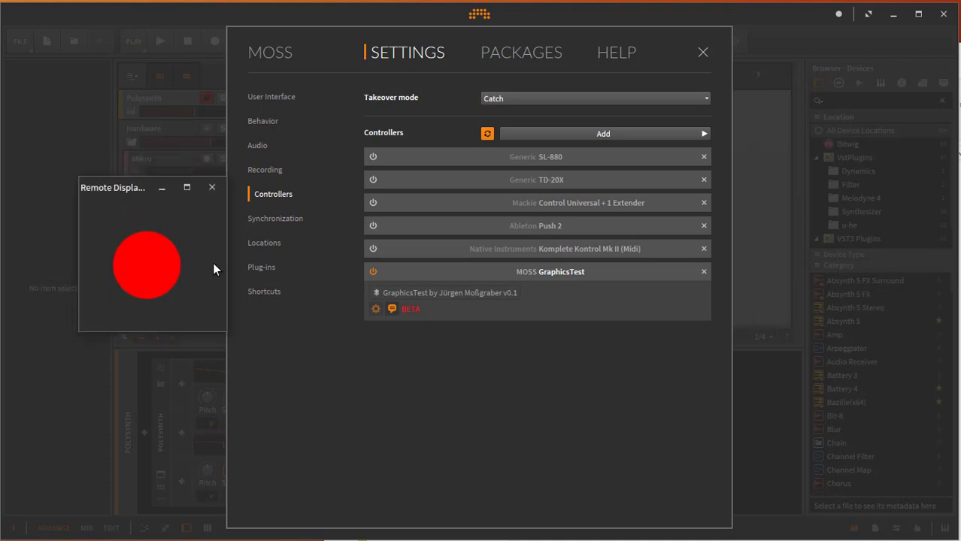
pyautogui.moveTo(46, 296)
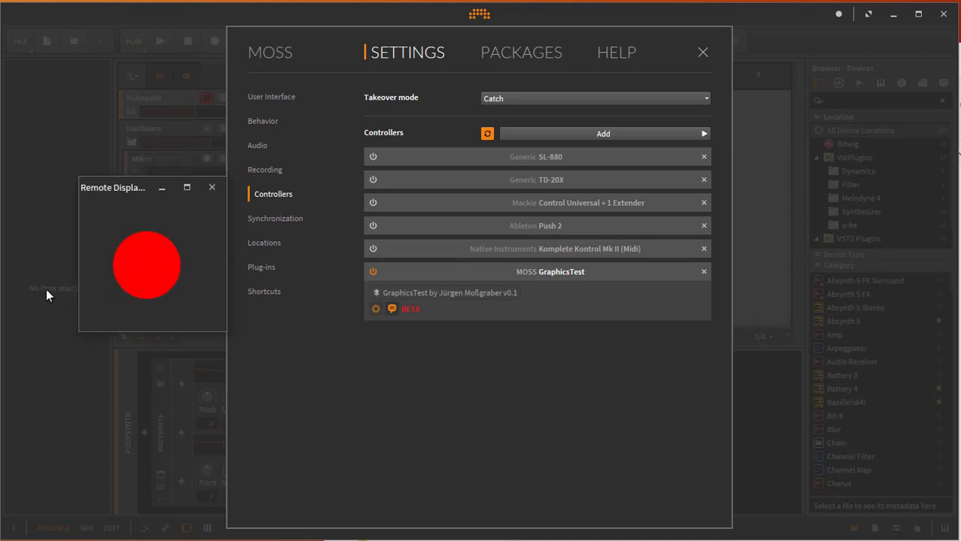
# Dismiss the GraphicsTest Remote Display window showing the red circle.
pyautogui.click(211, 188)
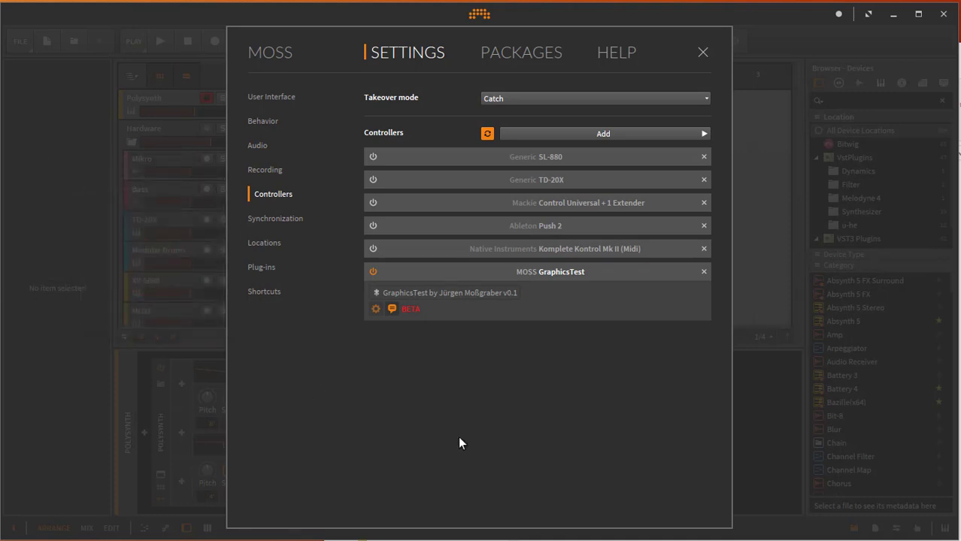
pyautogui.moveTo(589, 357)
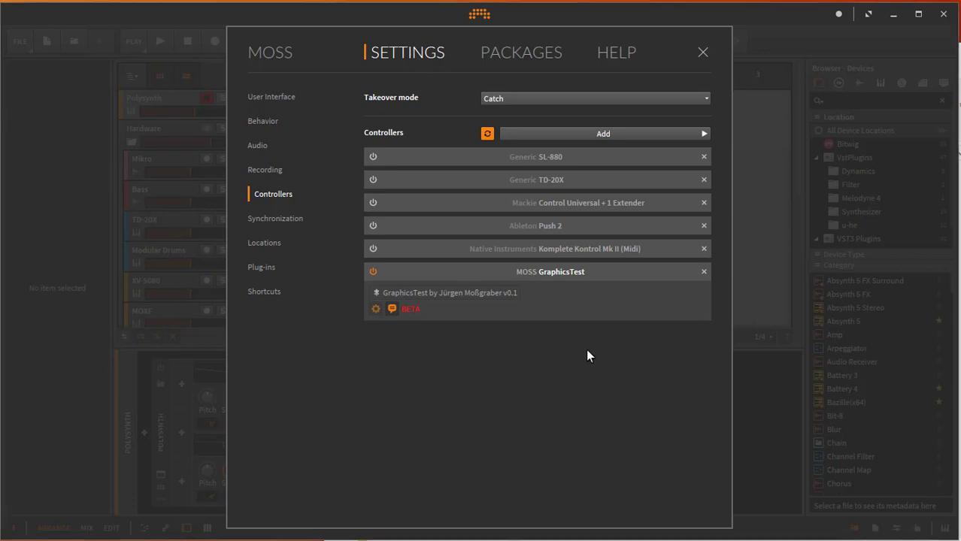
pyautogui.moveTo(609, 361)
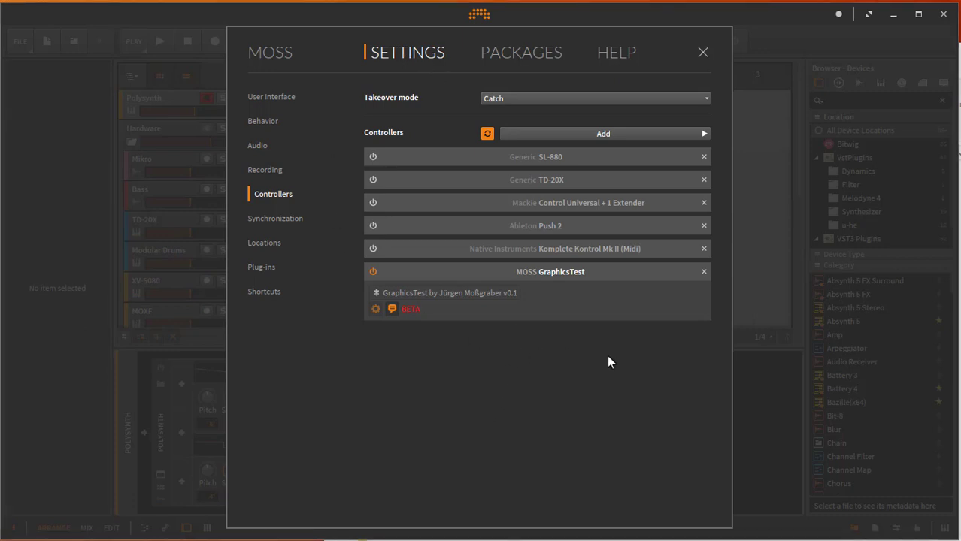